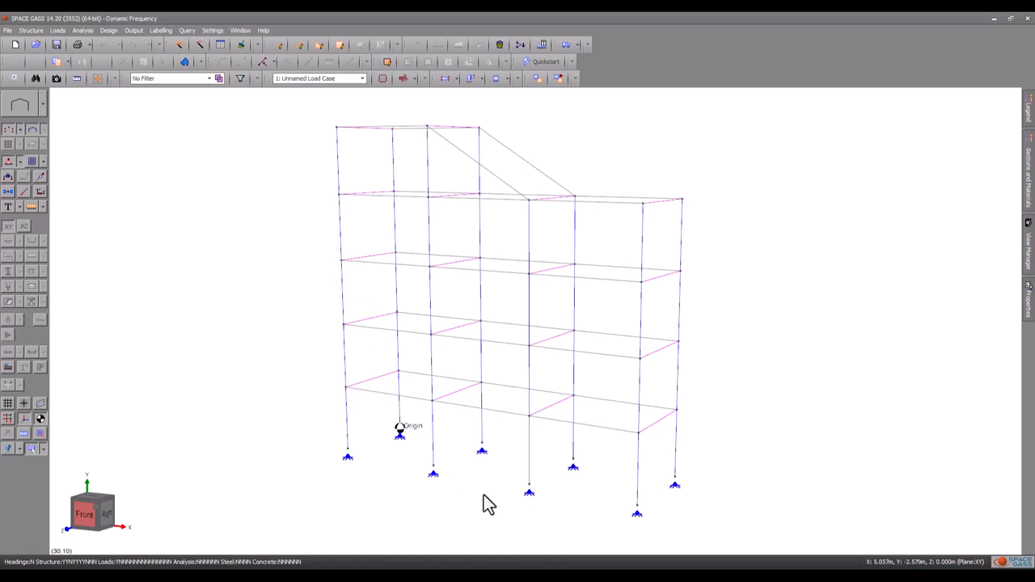
{"action": "mouse_move", "coordinate": [482, 511]}
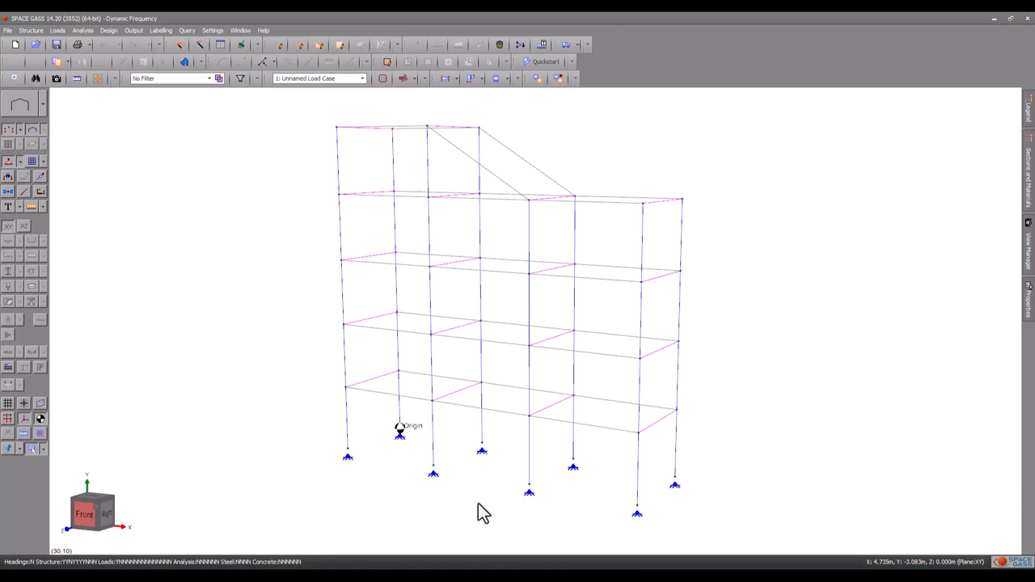
{"action": "mouse_move", "coordinate": [479, 507]}
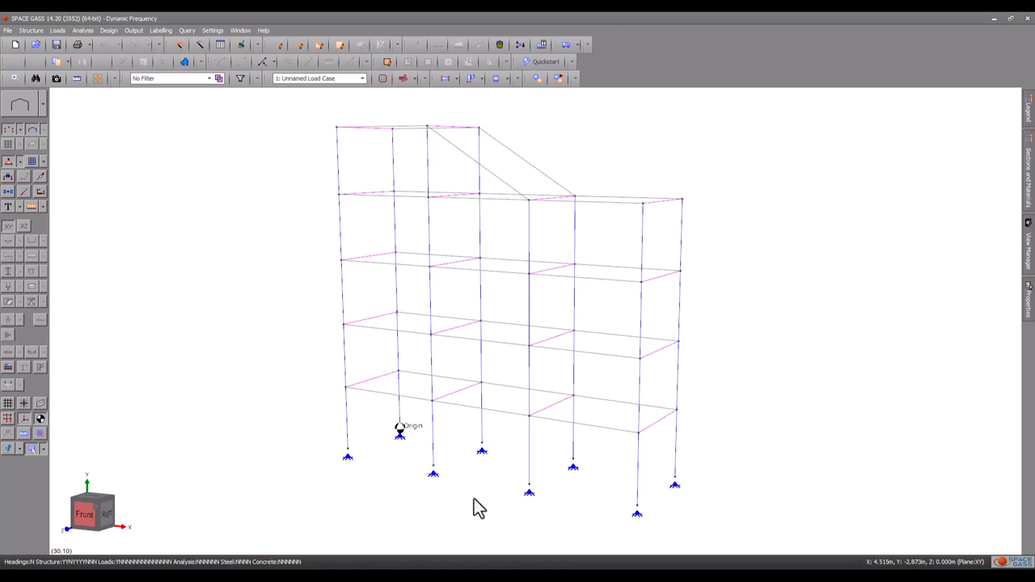
{"action": "mouse_move", "coordinate": [475, 509]}
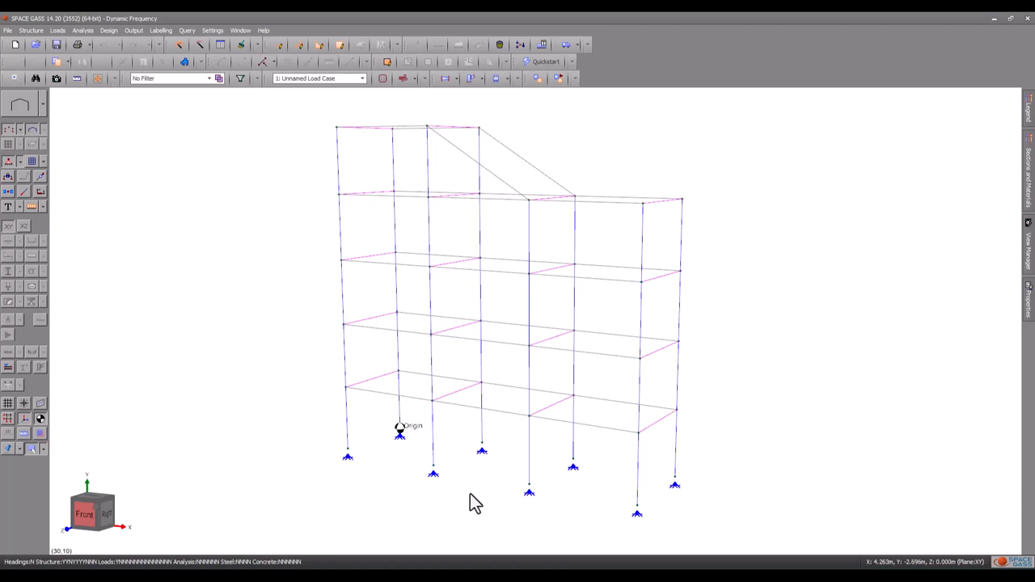
{"action": "mouse_move", "coordinate": [476, 503]}
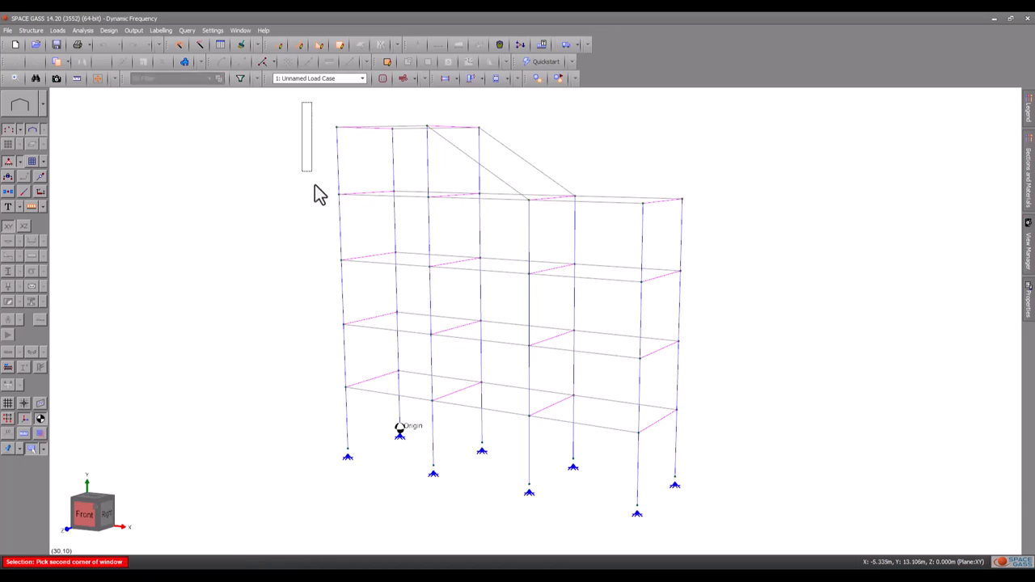
Step: Window-select all frame nodes and choose to apply lumped masses to them as a group
{"action": "left_click_drag", "start_coordinate": [307, 103], "coordinate": [419, 472]}
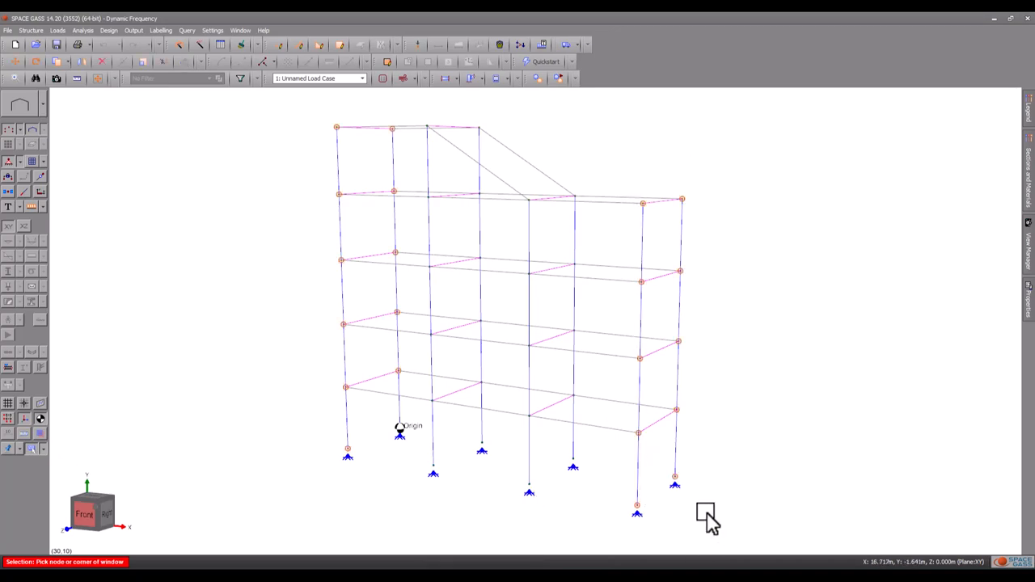
{"action": "right_click", "coordinate": [705, 514]}
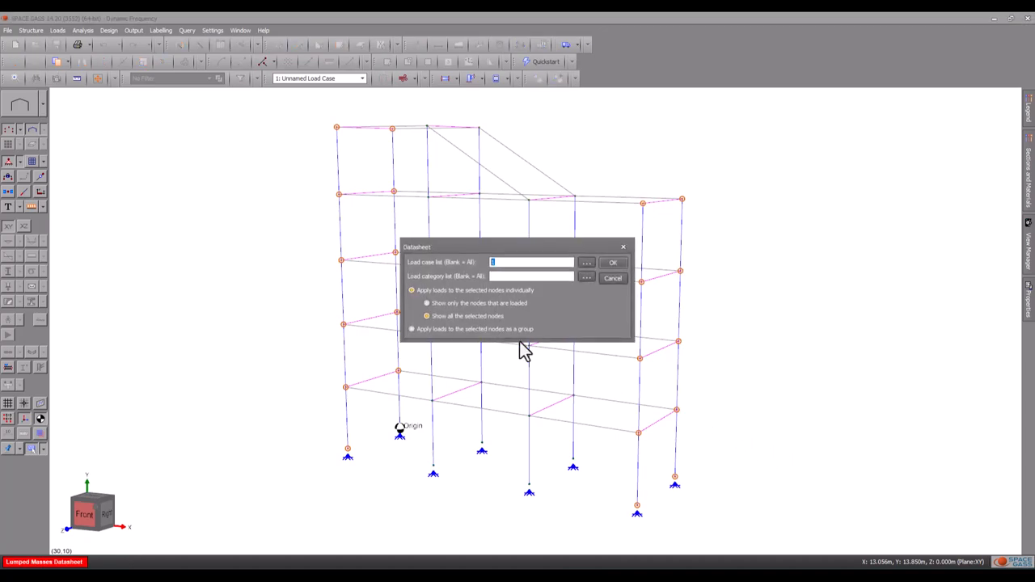
{"action": "left_click", "coordinate": [410, 330]}
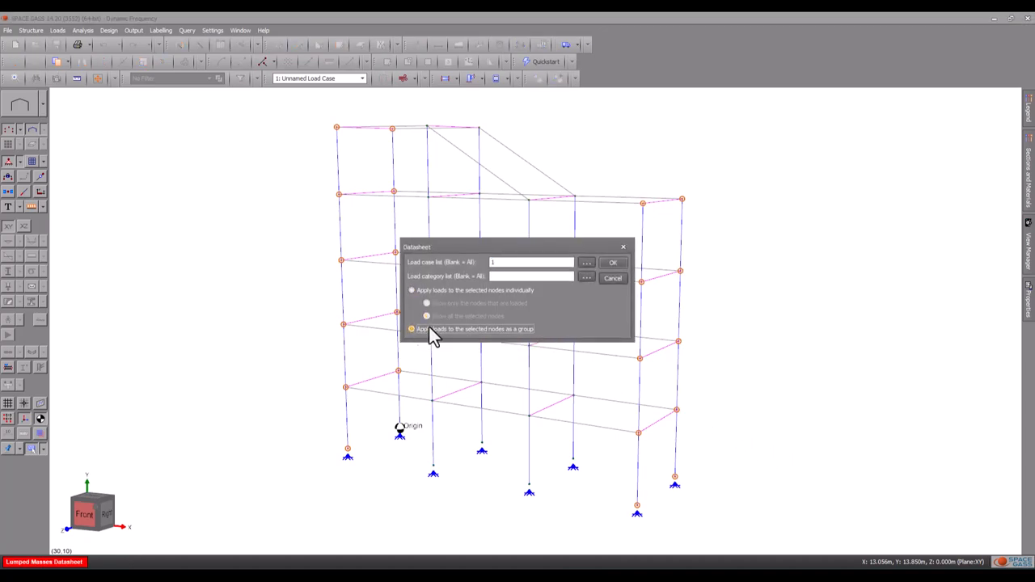
{"action": "left_click", "coordinate": [611, 262]}
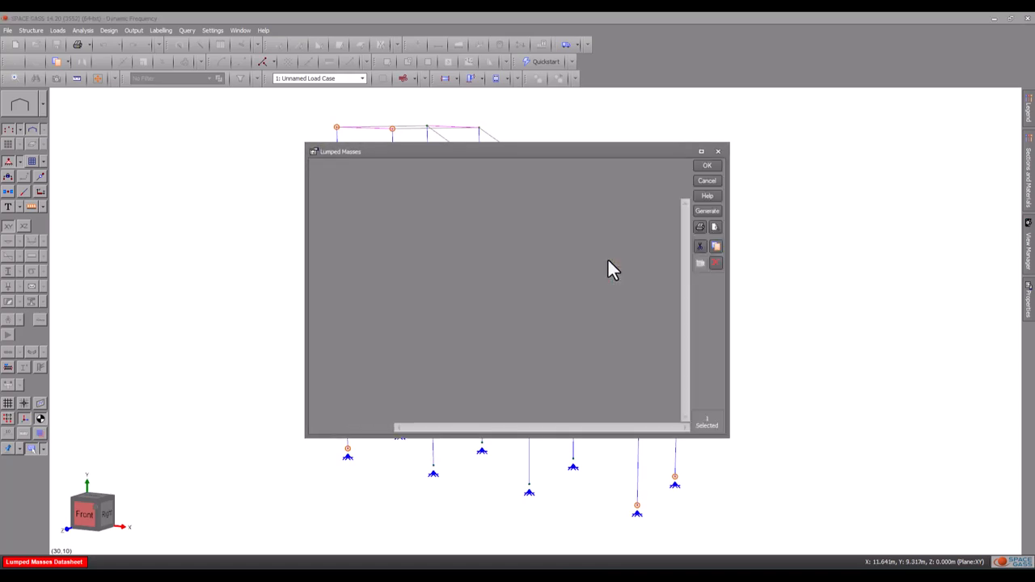
Step: Enter 0.5 as the X, Y and Z translational mass and accept the datasheet
{"action": "left_click", "coordinate": [707, 210]}
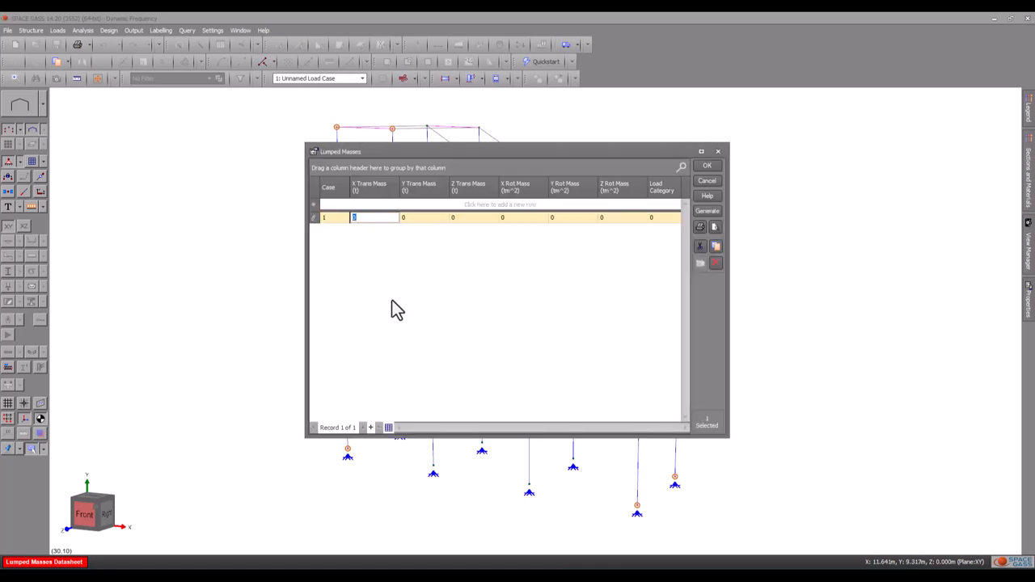
{"action": "type", "text": "0.5"}
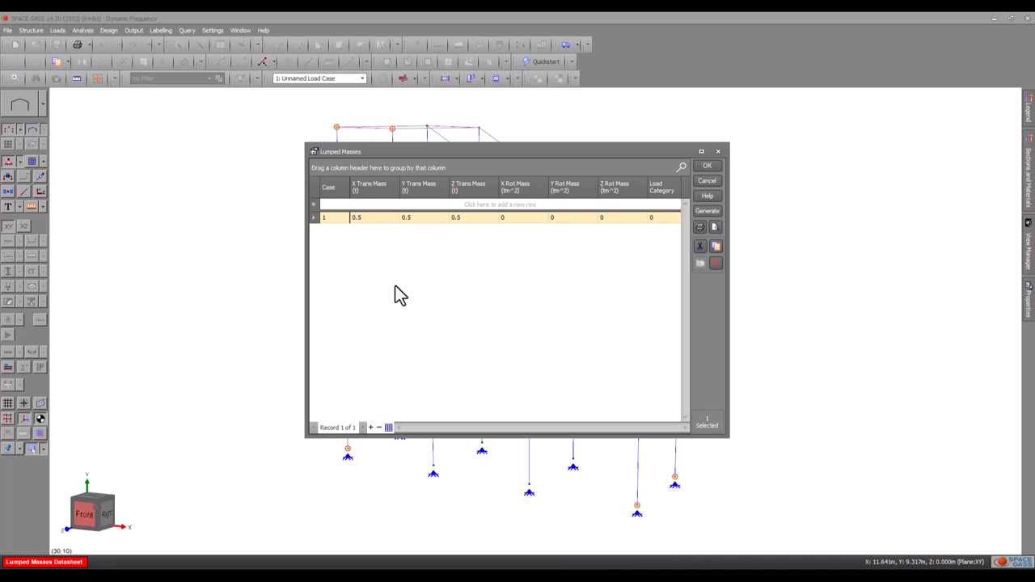
{"action": "mouse_move", "coordinate": [692, 186]}
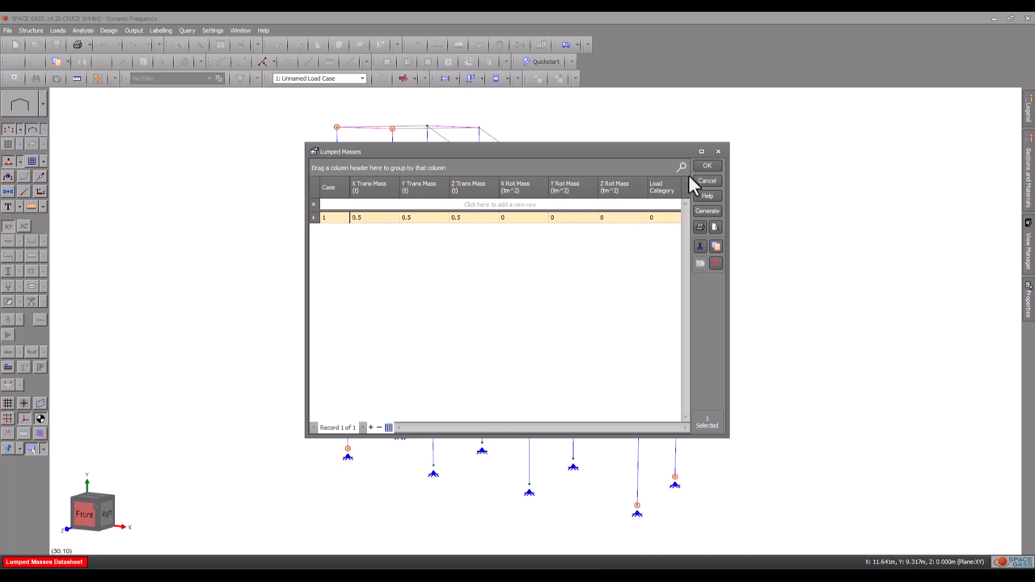
{"action": "left_click", "coordinate": [706, 165]}
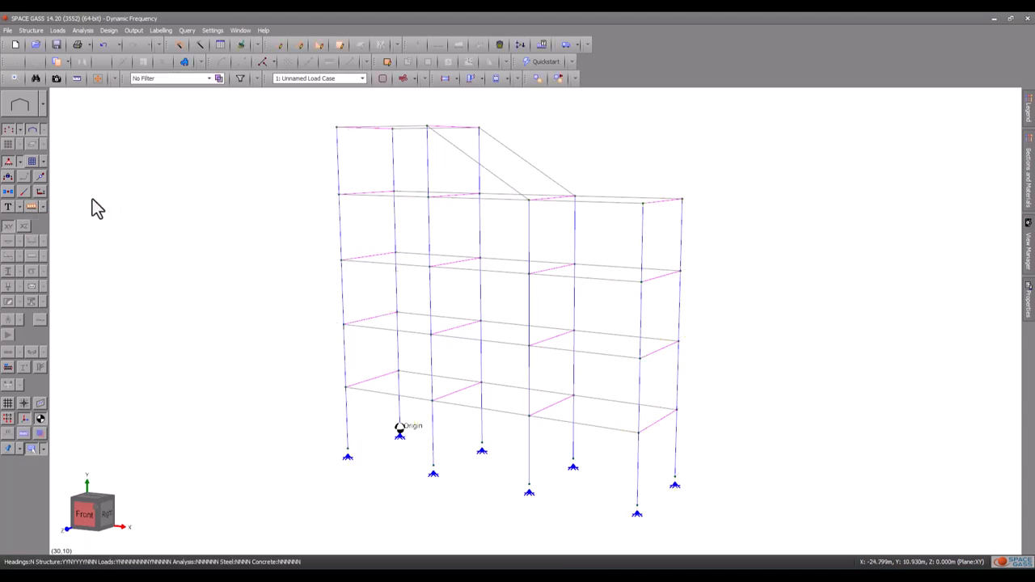
{"action": "mouse_move", "coordinate": [417, 111]}
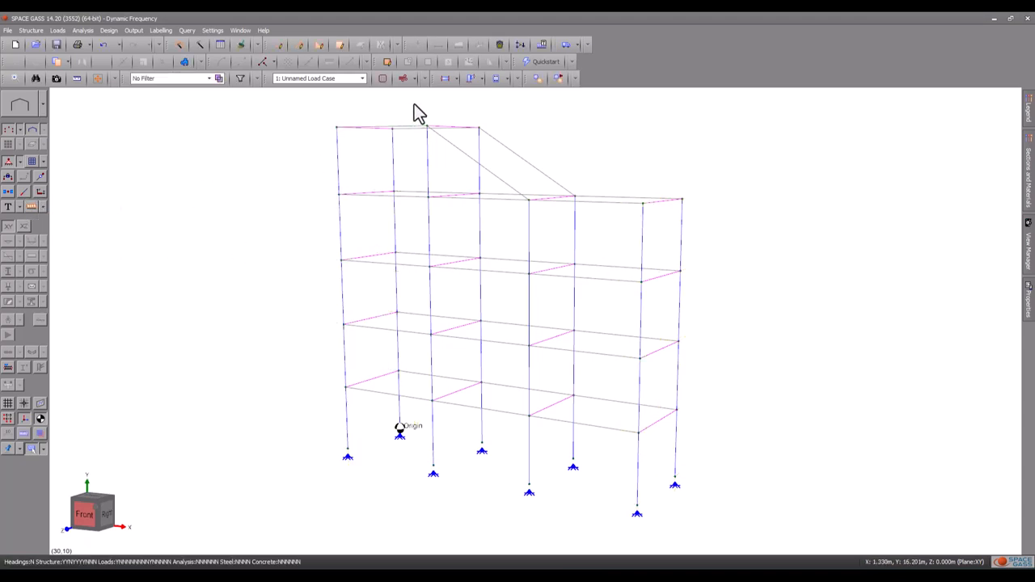
Step: Select the nodes of the two columns under the sloped member and give them lumped mass 1 in X, Y, Z
{"action": "left_click_drag", "start_coordinate": [418, 105], "coordinate": [504, 488]}
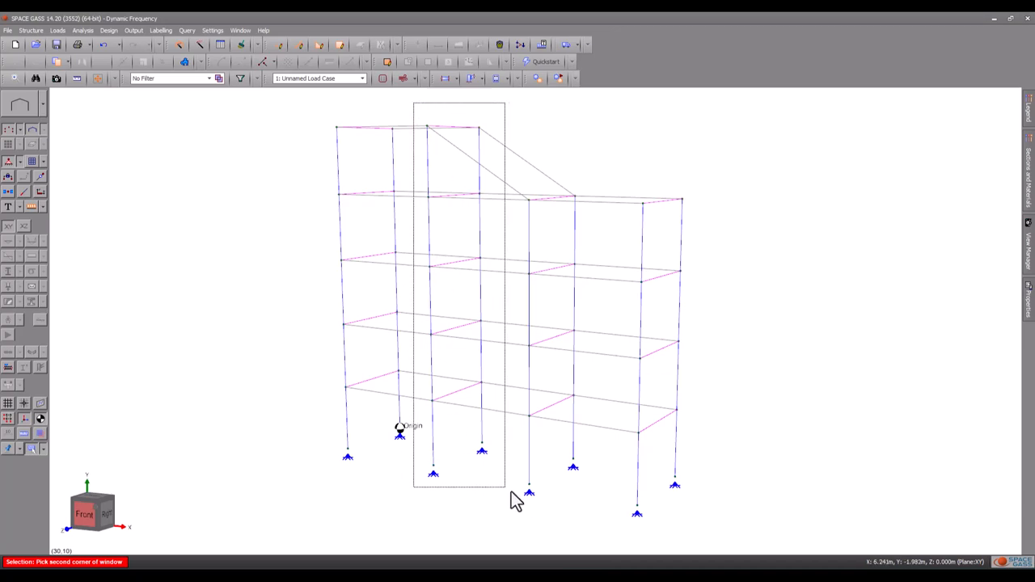
{"action": "right_click", "coordinate": [518, 500]}
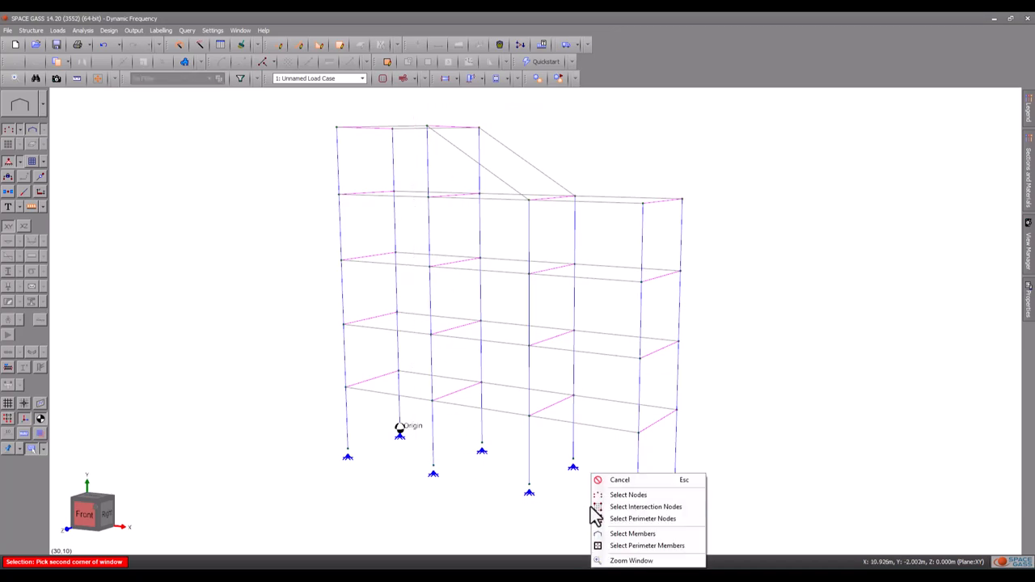
{"action": "left_click", "coordinate": [627, 495]}
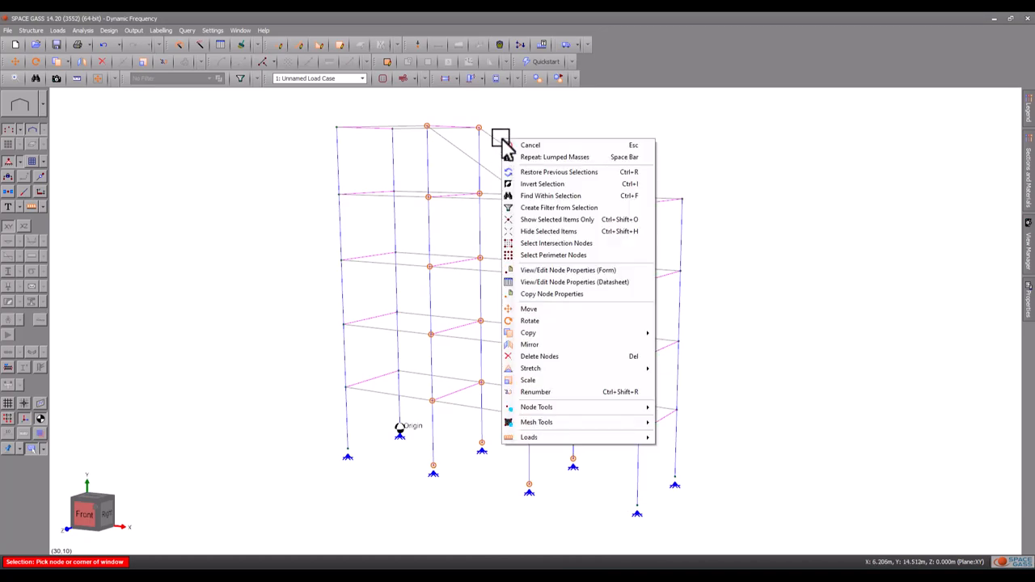
{"action": "mouse_move", "coordinate": [529, 437]}
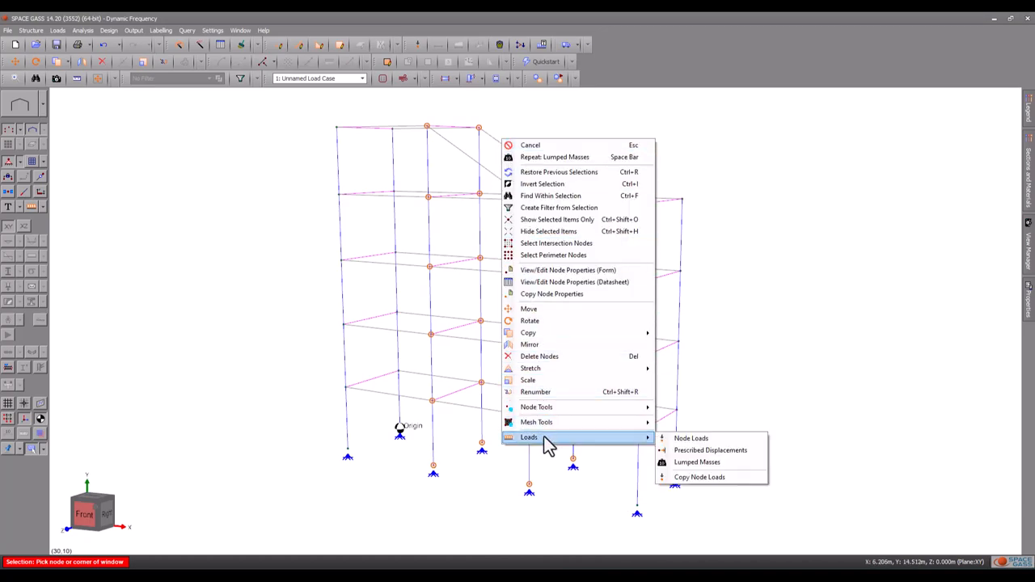
{"action": "left_click", "coordinate": [695, 462]}
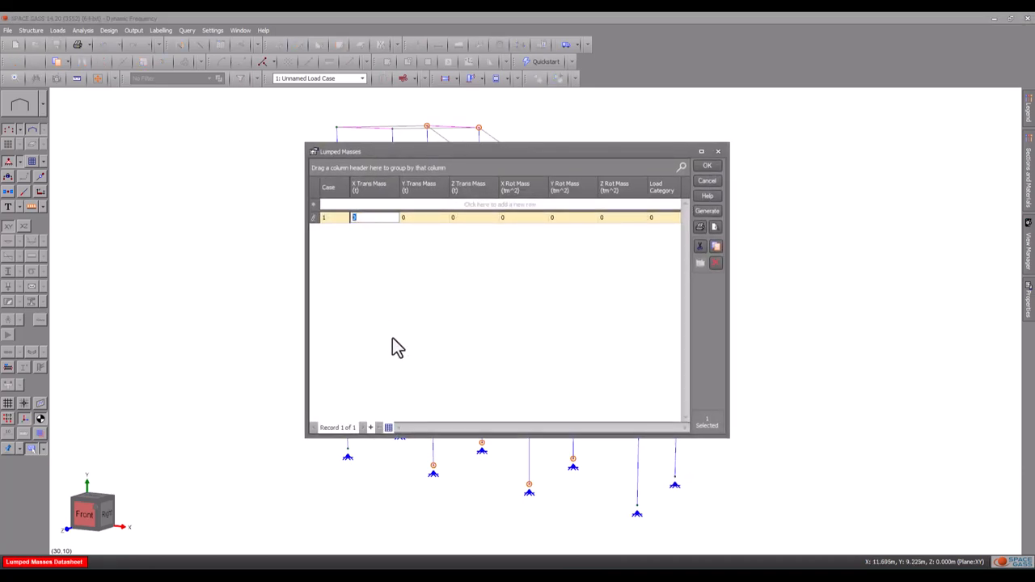
{"action": "type", "text": "1"}
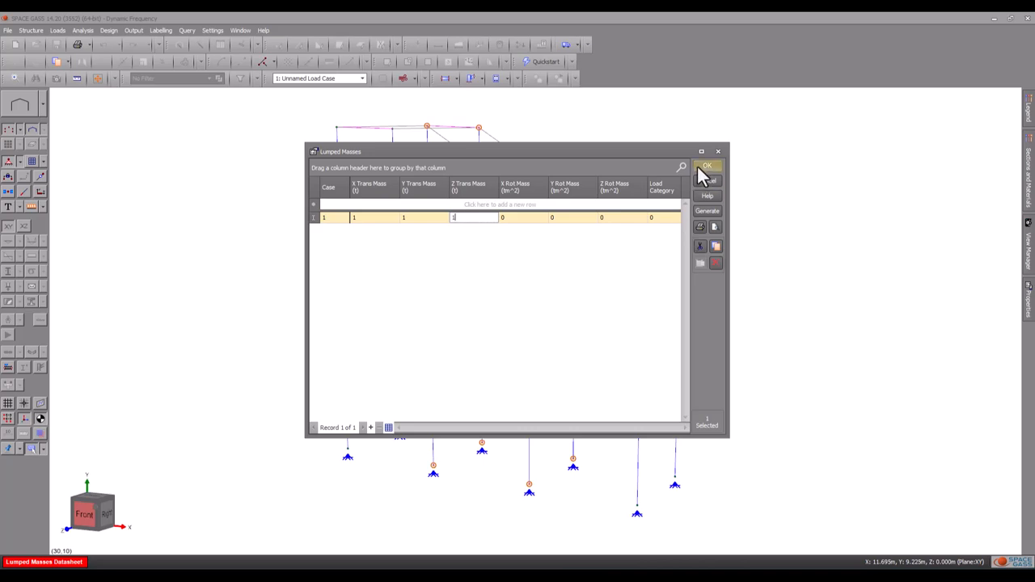
{"action": "left_click", "coordinate": [707, 165]}
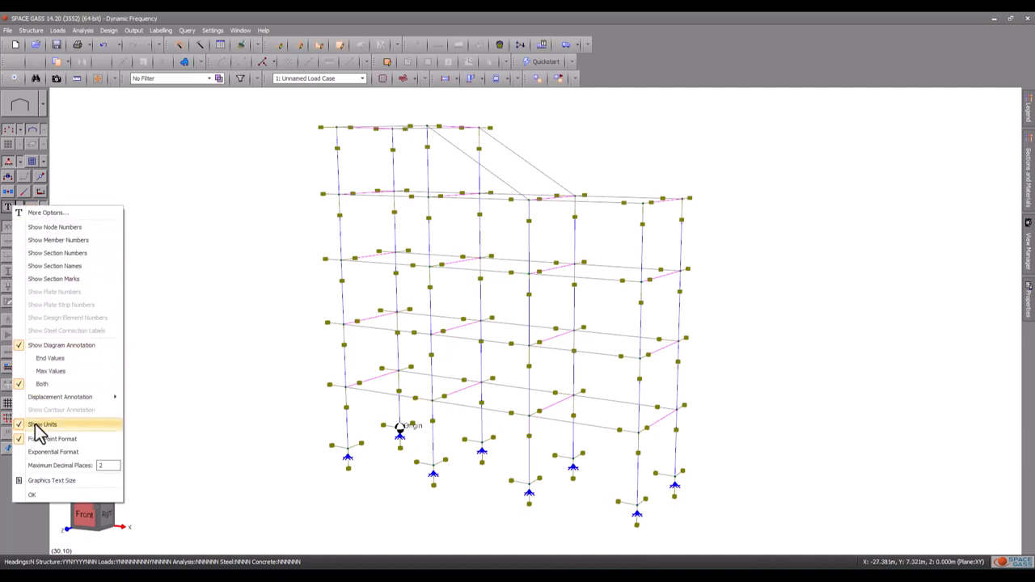
Step: Label node masses with values and apply self-weight of -1 g in Y to load case 1
{"action": "left_click", "coordinate": [42, 424]}
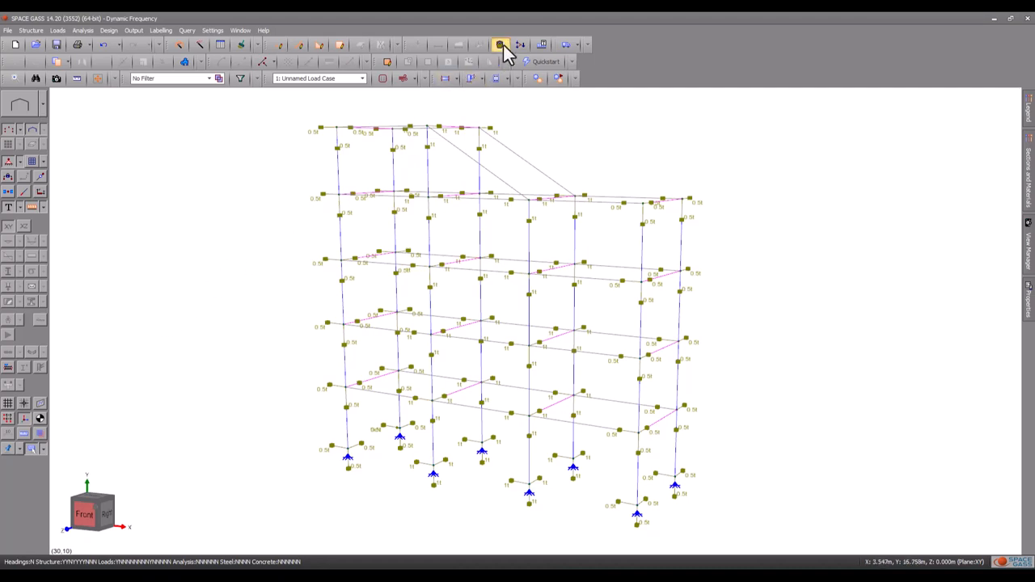
{"action": "left_click", "coordinate": [499, 46]}
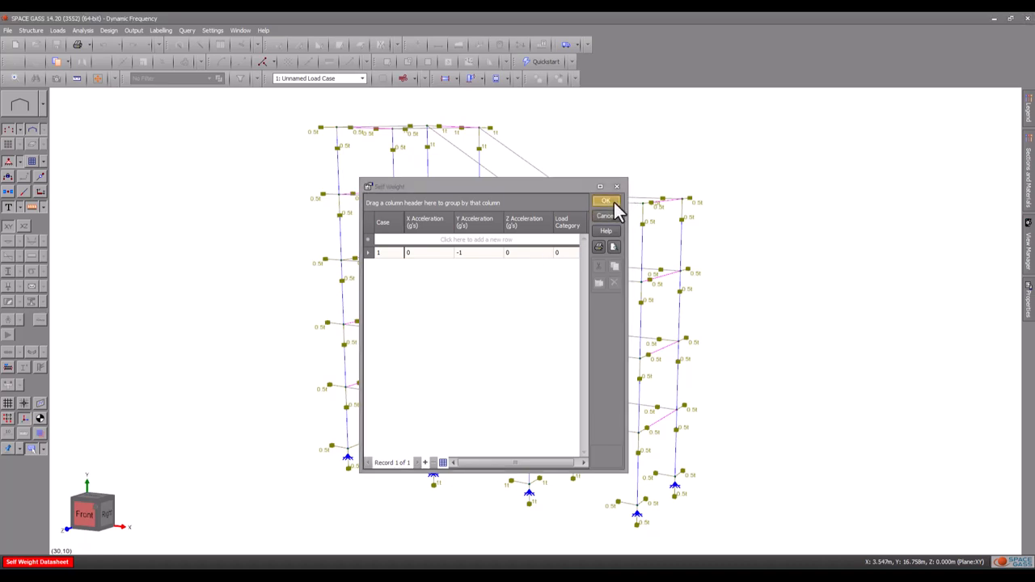
{"action": "left_click", "coordinate": [606, 201]}
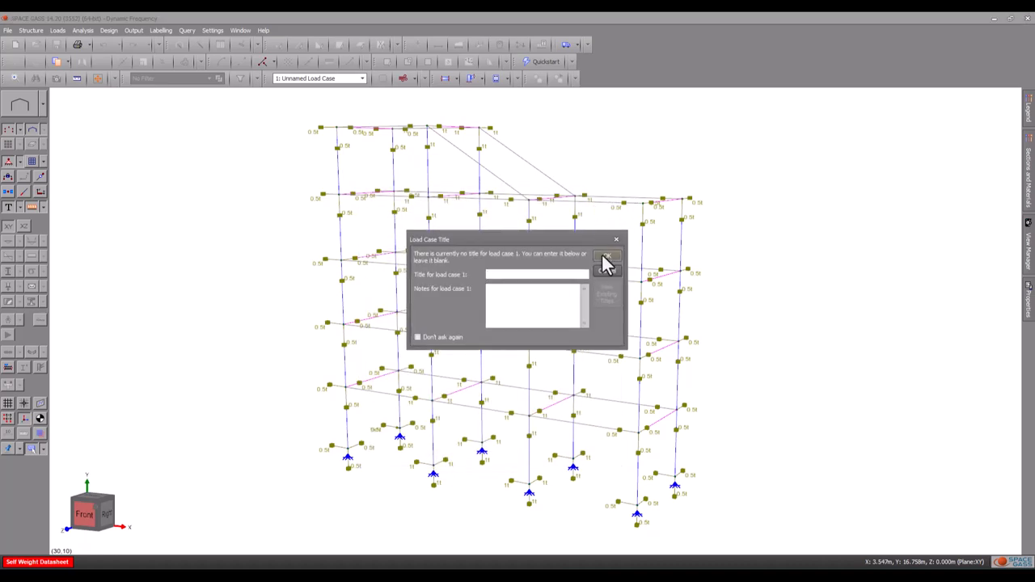
{"action": "left_click", "coordinate": [608, 259]}
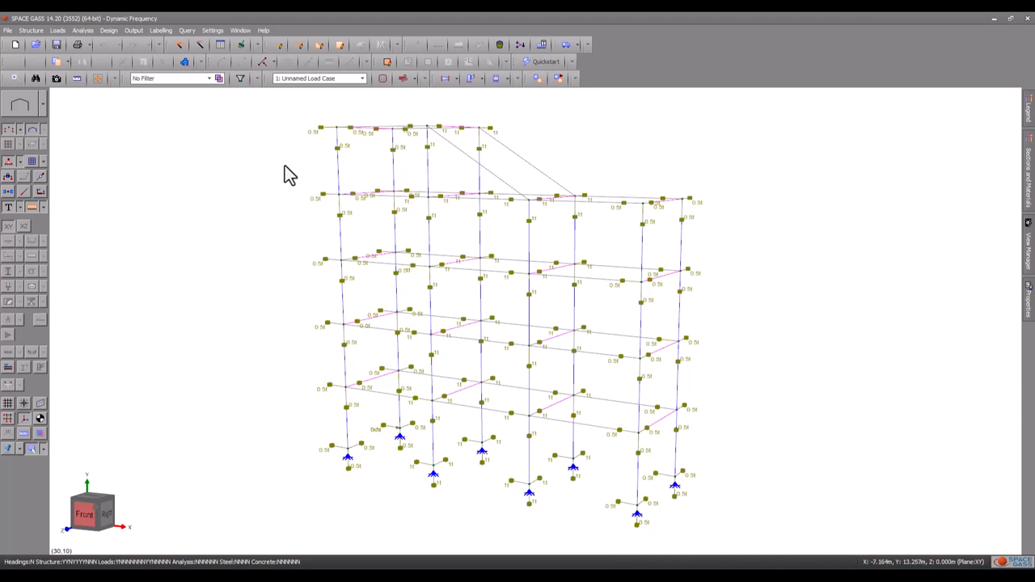
Step: Run the Static Load to Mass Conversion from the Loads menu with default options
{"action": "left_click", "coordinate": [57, 29]}
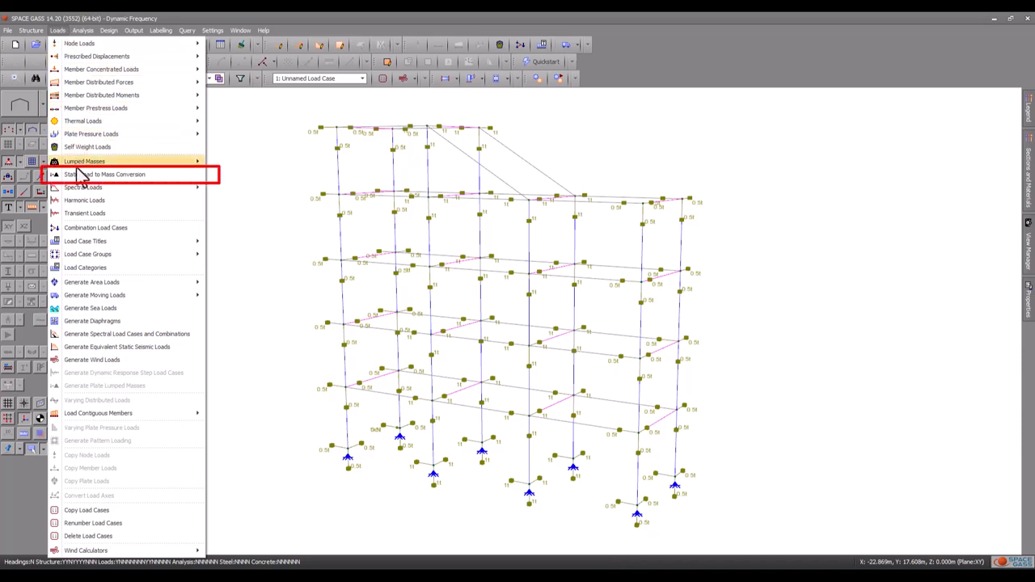
{"action": "left_click", "coordinate": [107, 175]}
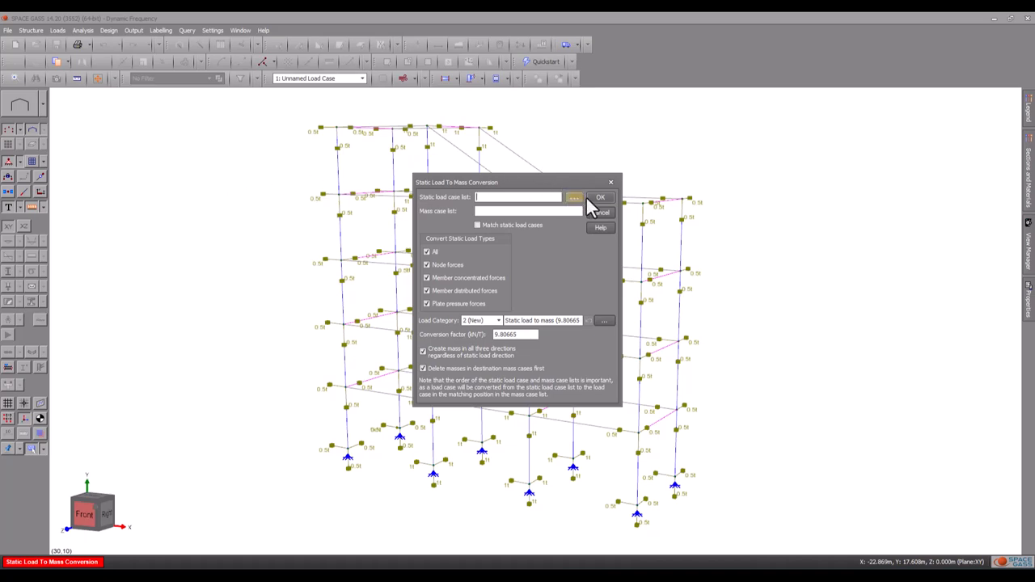
{"action": "left_click", "coordinate": [599, 197]}
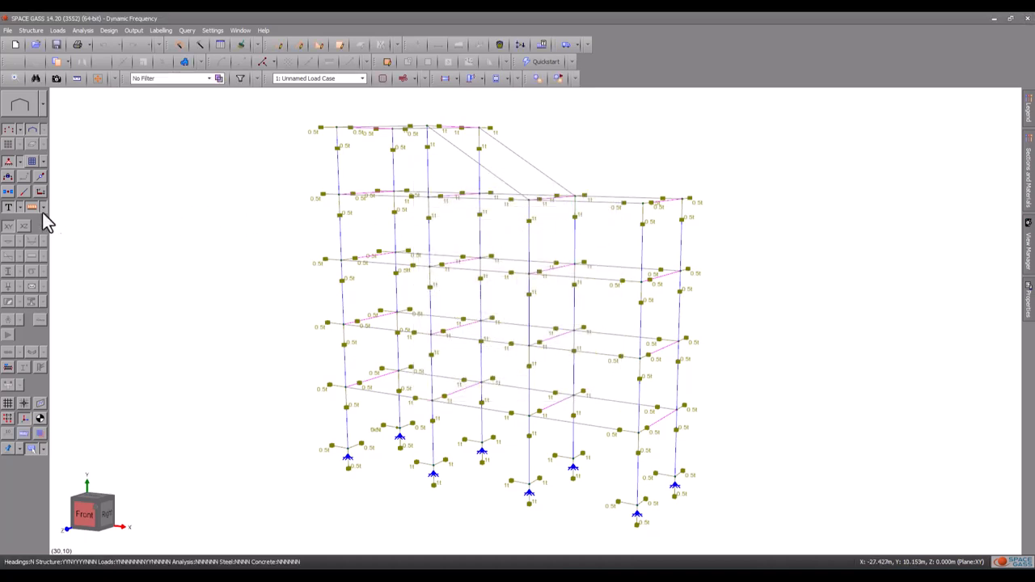
Step: Hide the lumped mass markers and run the Dynamic Frequency analysis with default settings
{"action": "left_click", "coordinate": [9, 207]}
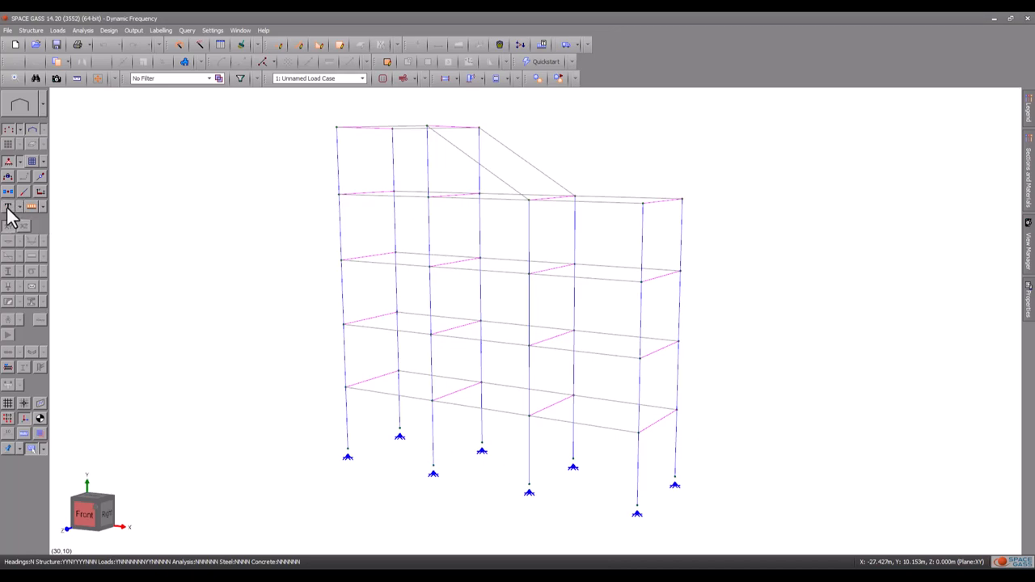
{"action": "left_click", "coordinate": [82, 29]}
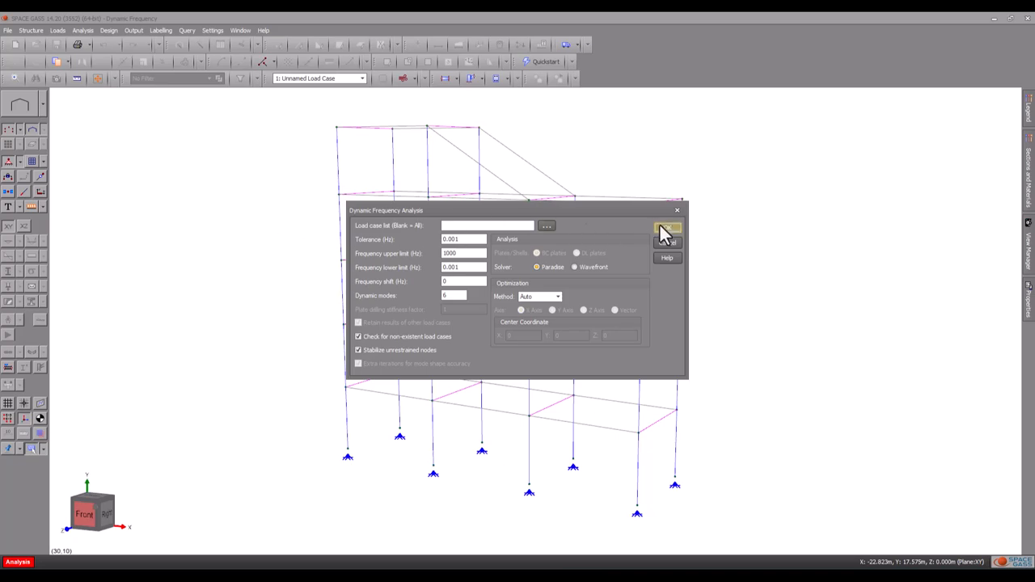
{"action": "left_click", "coordinate": [666, 230]}
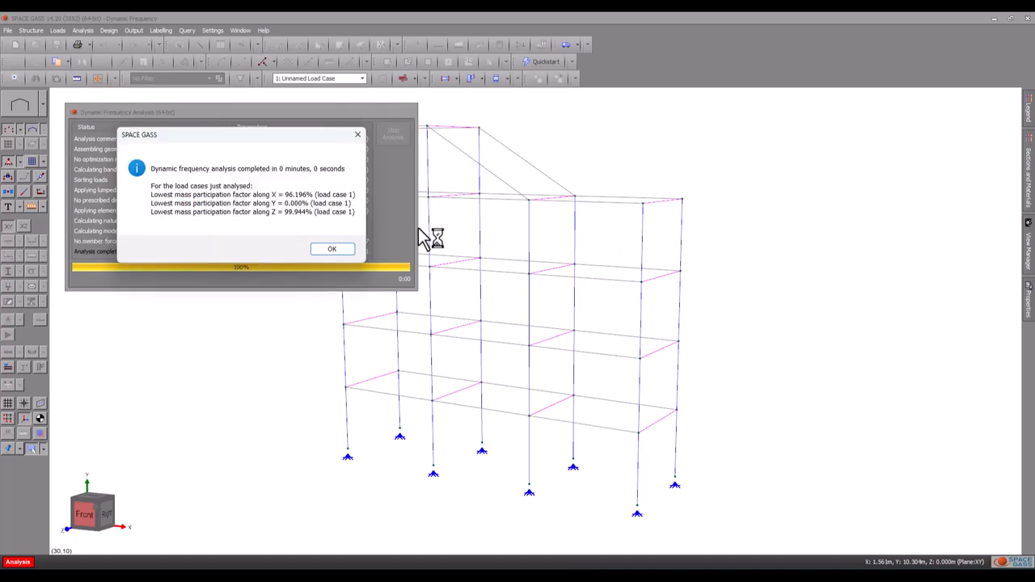
Step: Dismiss the completion message, view the ~2.8 Hz mode shape animation, then stop it
{"action": "left_click", "coordinate": [331, 249]}
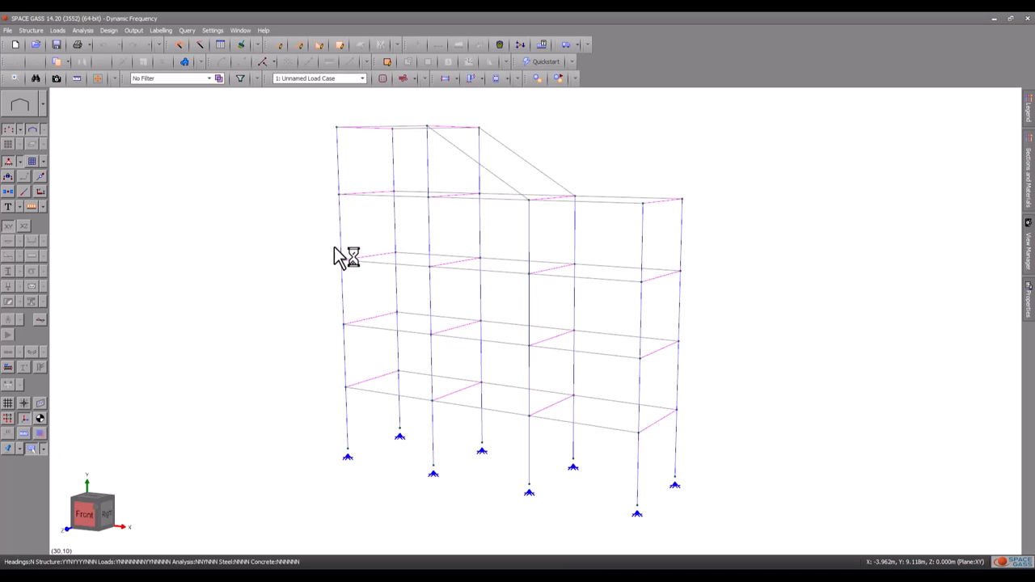
{"action": "mouse_move", "coordinate": [47, 329]}
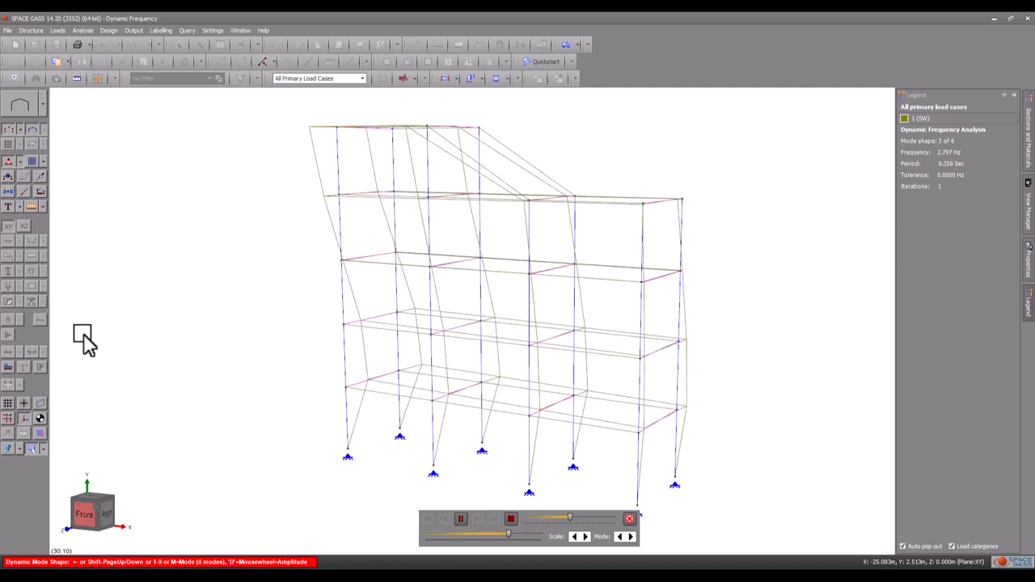
{"action": "left_click", "coordinate": [630, 537]}
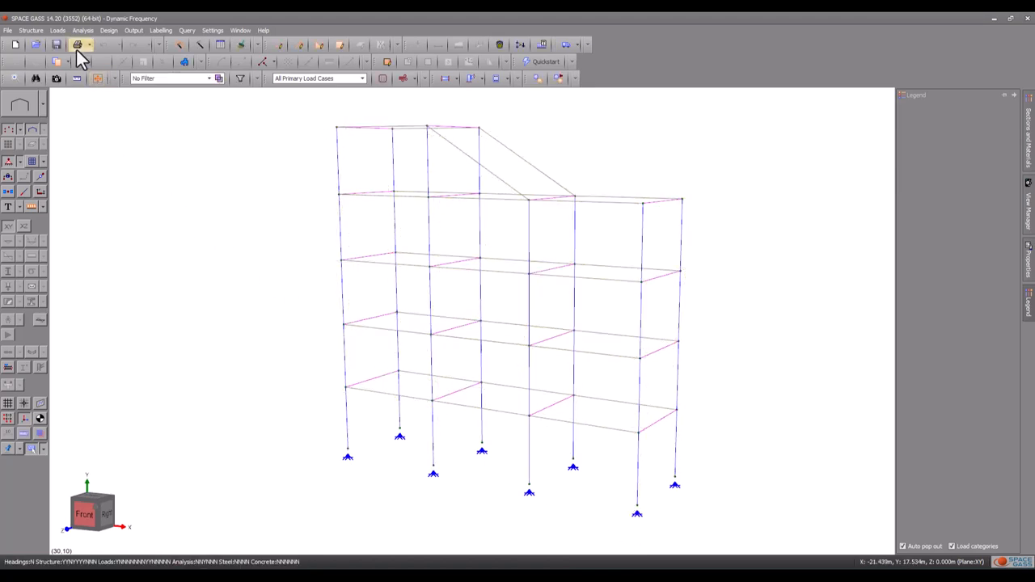
{"action": "left_click", "coordinate": [77, 45]}
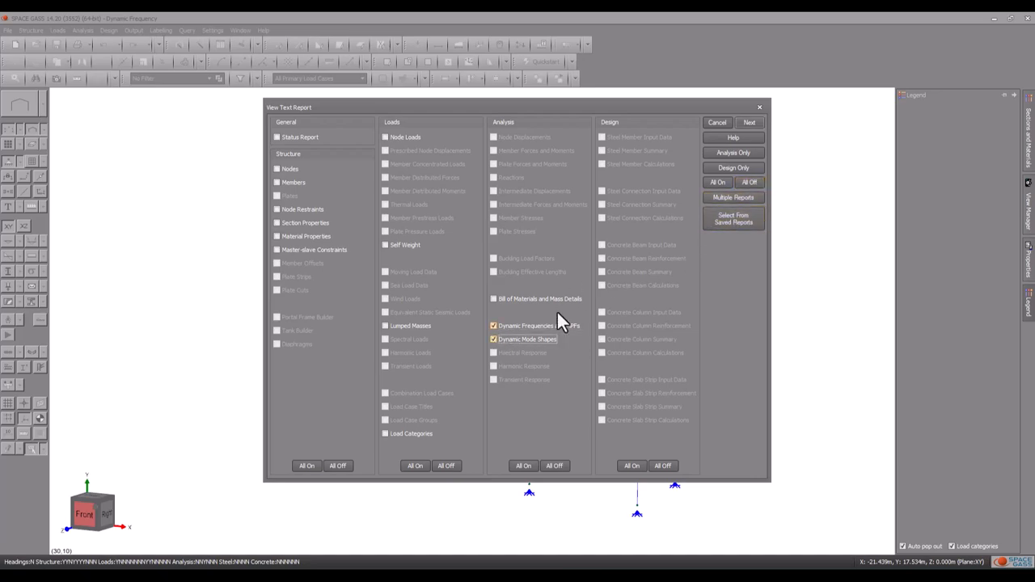
{"action": "left_click", "coordinate": [749, 123]}
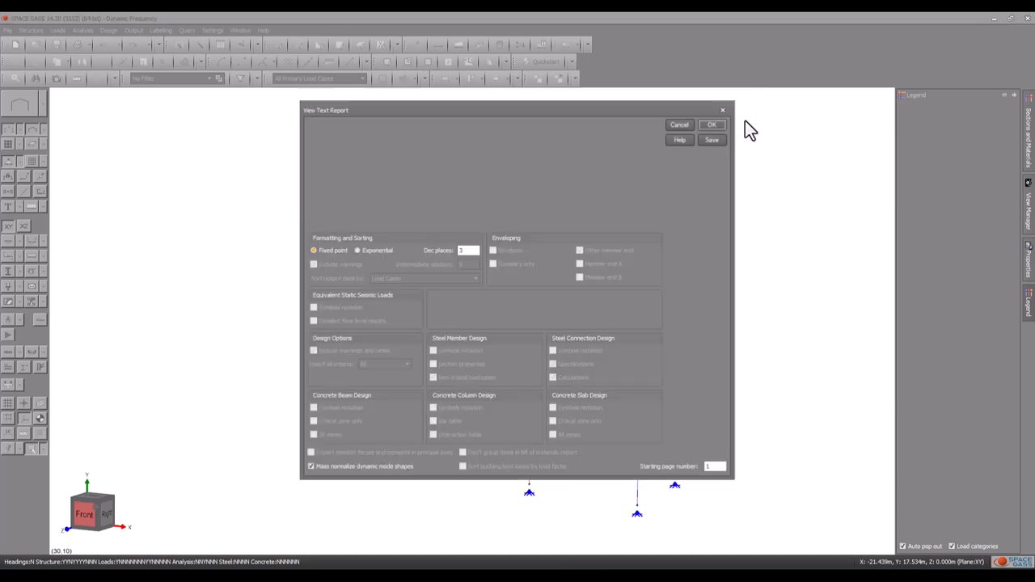
{"action": "left_click", "coordinate": [711, 125]}
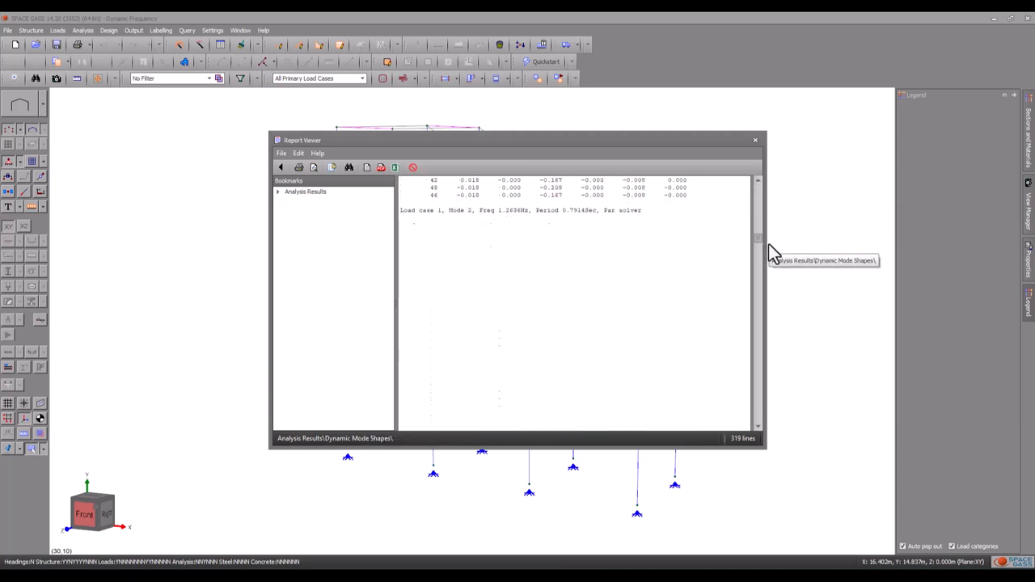
{"action": "scroll", "scroll_direction": "down", "scroll_amount": 3}
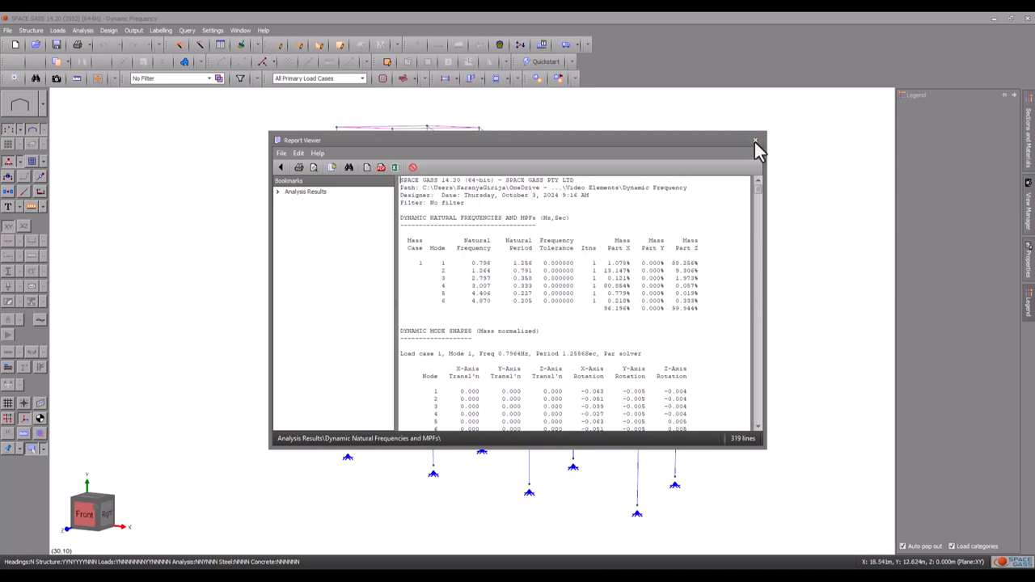
{"action": "left_click", "coordinate": [753, 139]}
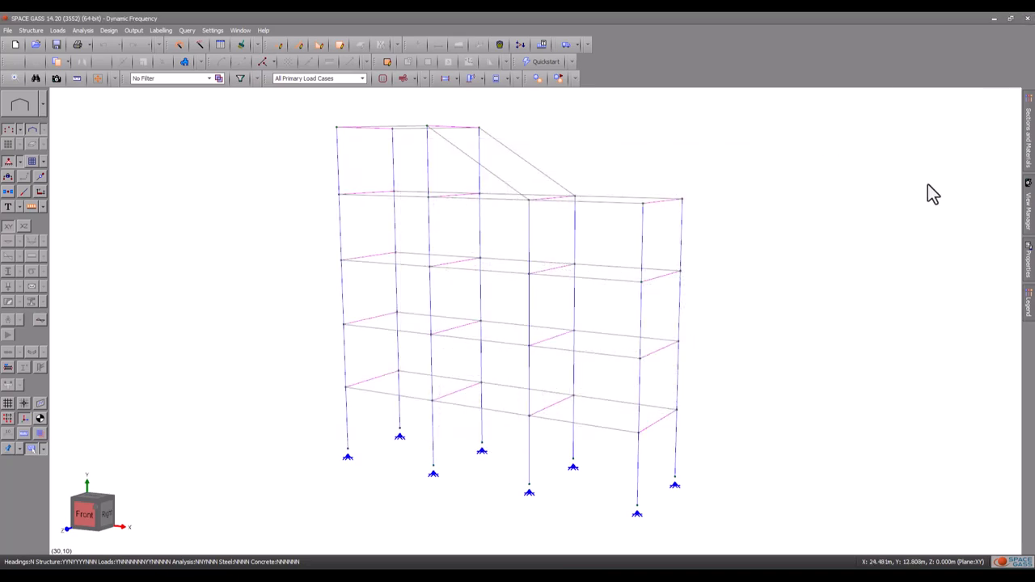